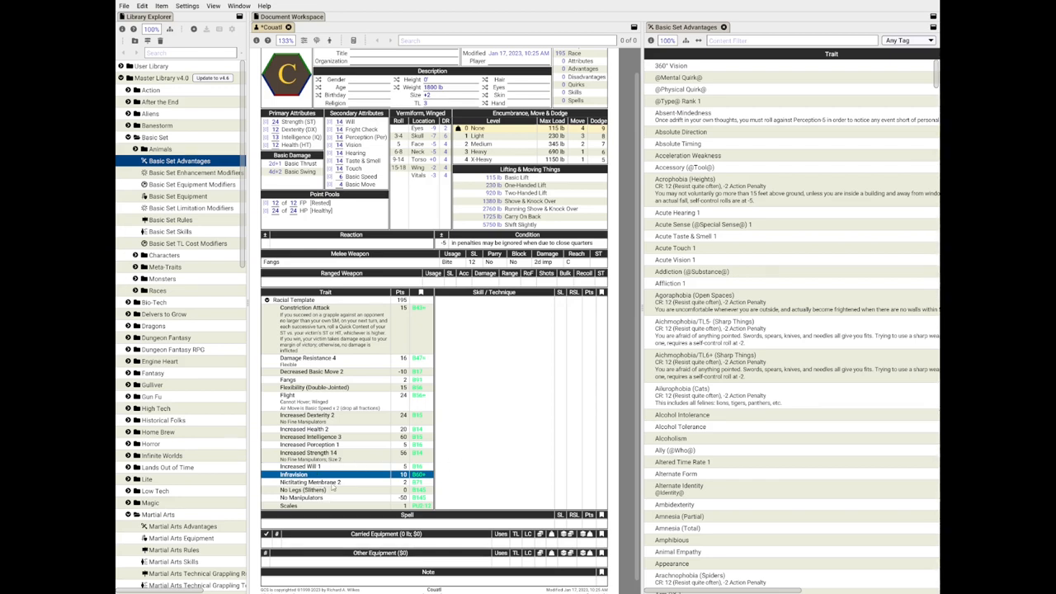
- Review the serpent traits (Nictitating Membrane, No Legs, Constriction Attack) and search the library for 'acute'
left_click(330, 481)
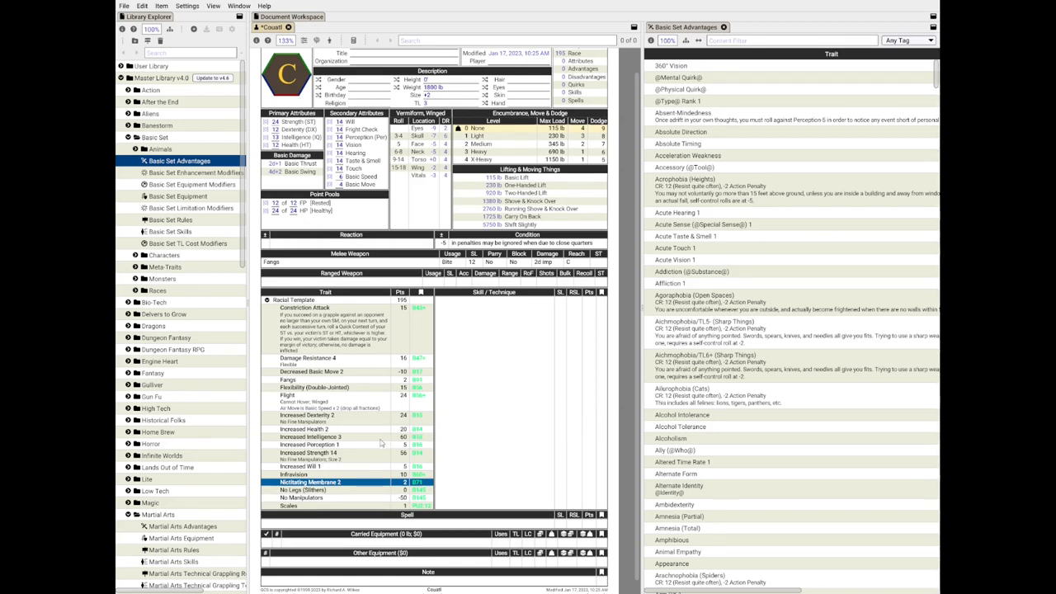
left_click(320, 499)
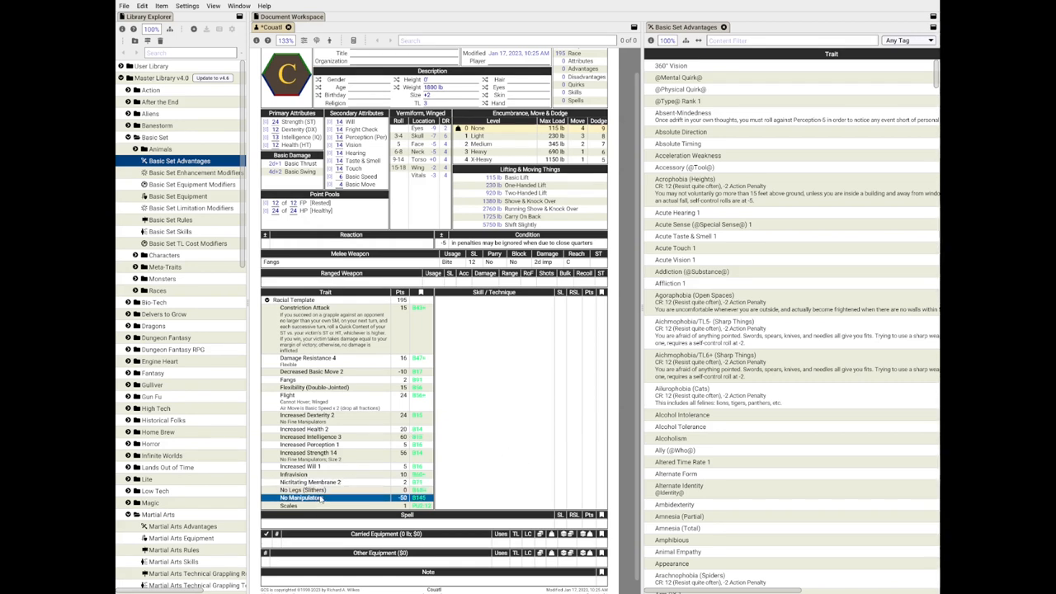
left_click(313, 386)
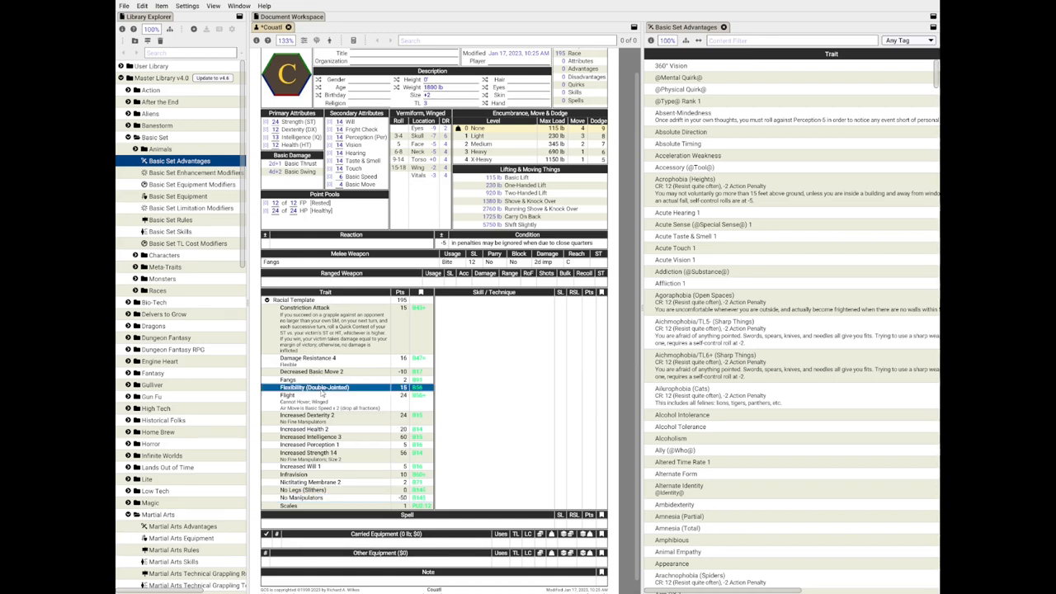
left_click(306, 309)
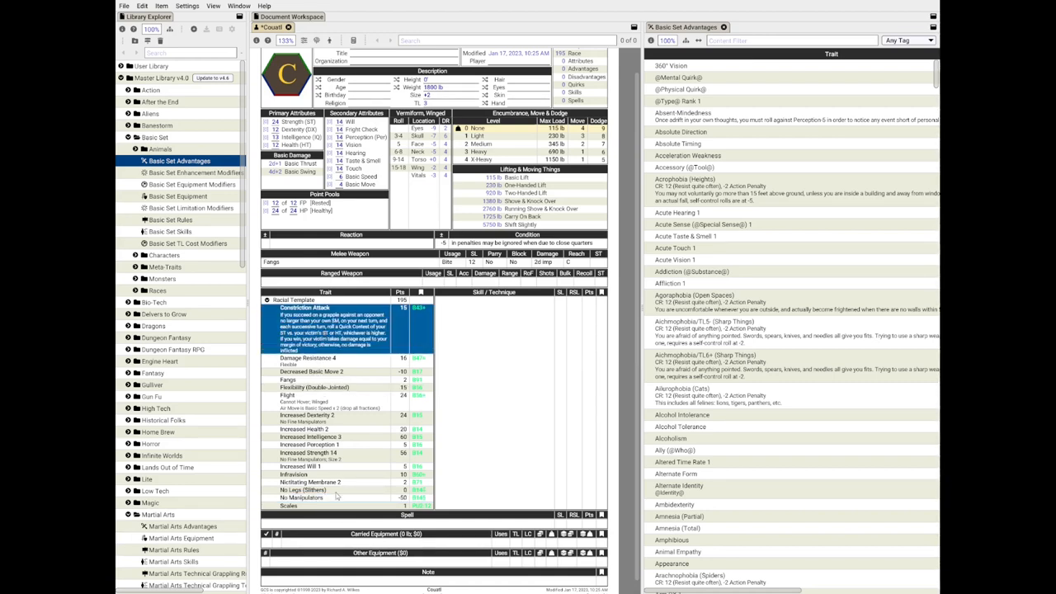
left_click(337, 490)
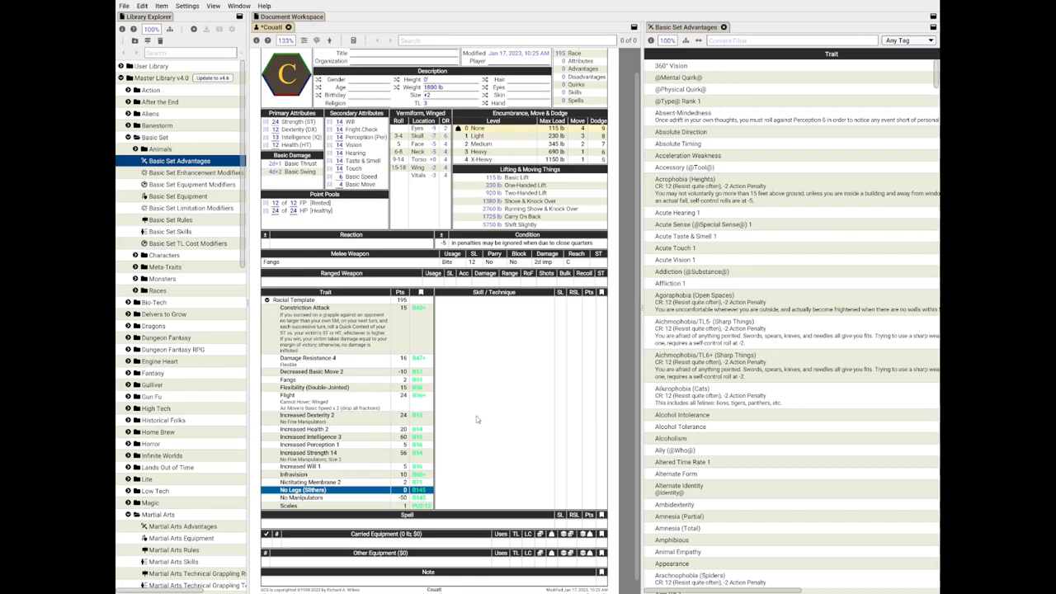
type("acute")
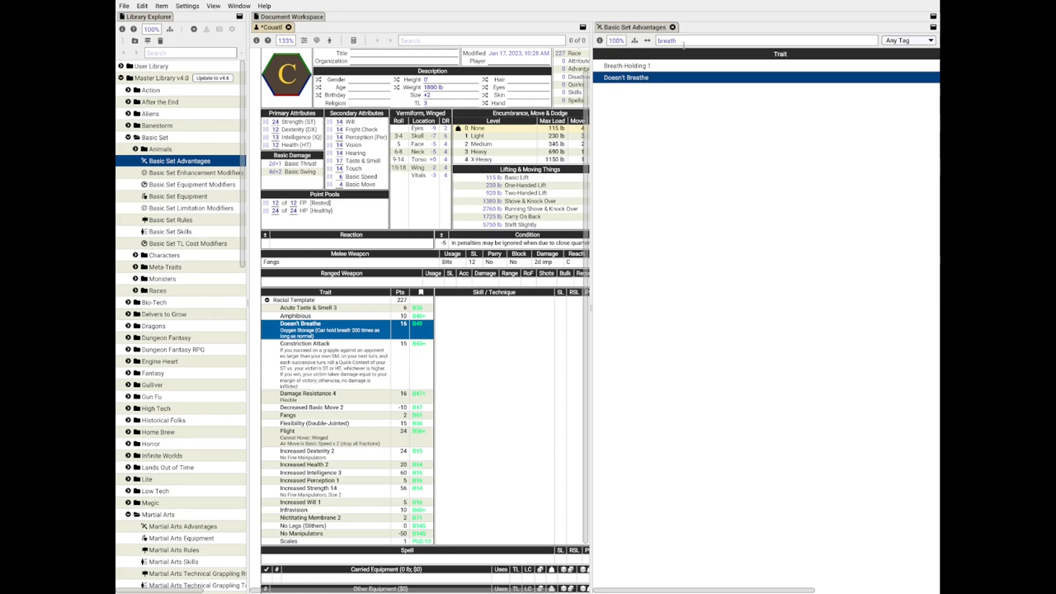
- Filter the library for Peripheral Vision, Cold-Blooded and Reduced Consumption and add them
type("perc")
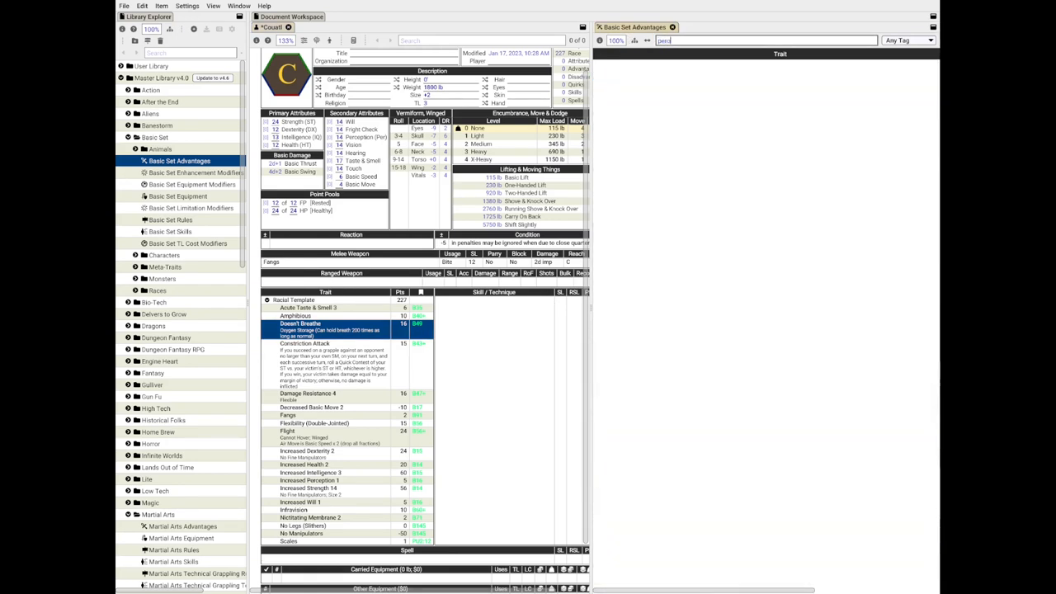
type("perip")
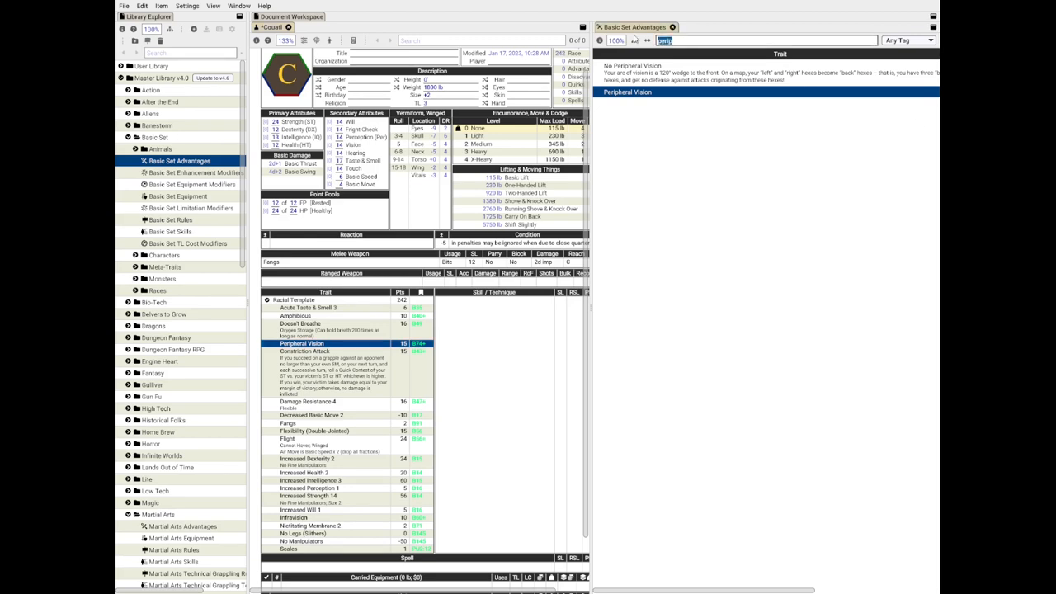
type("cold")
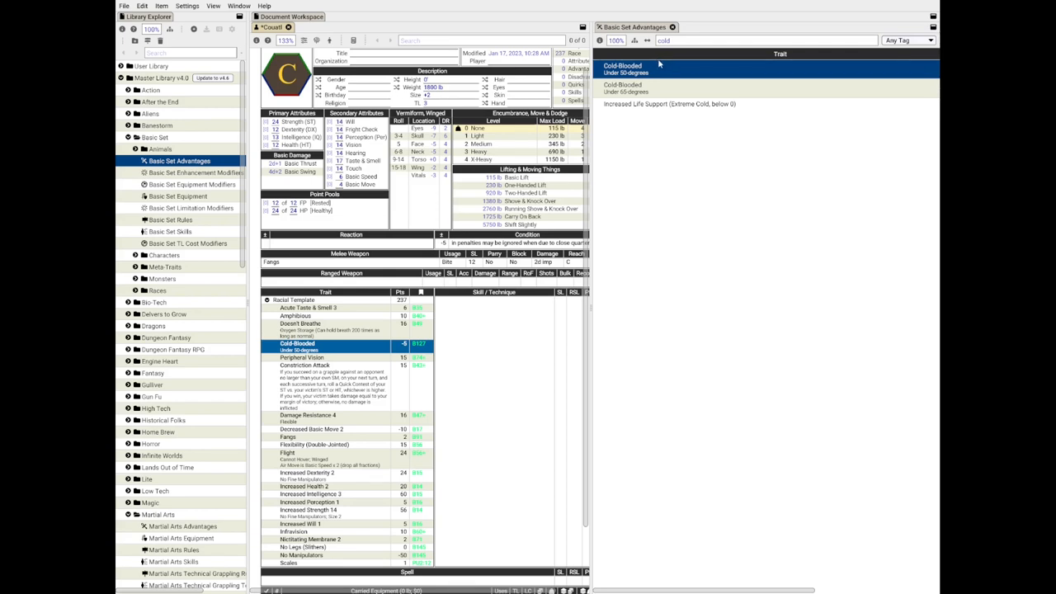
type("redu")
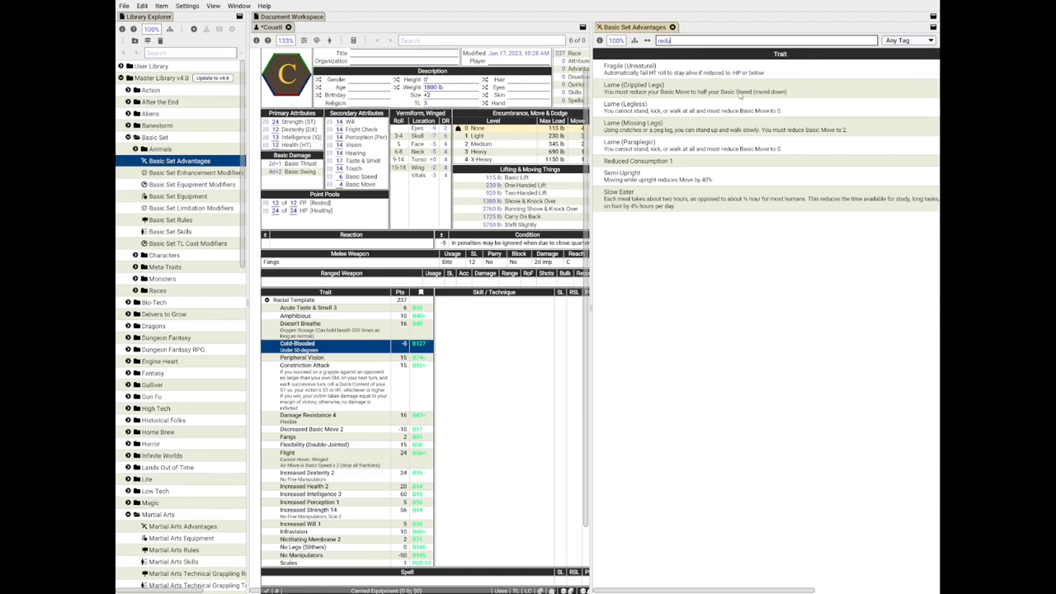
mouse_move(673, 55)
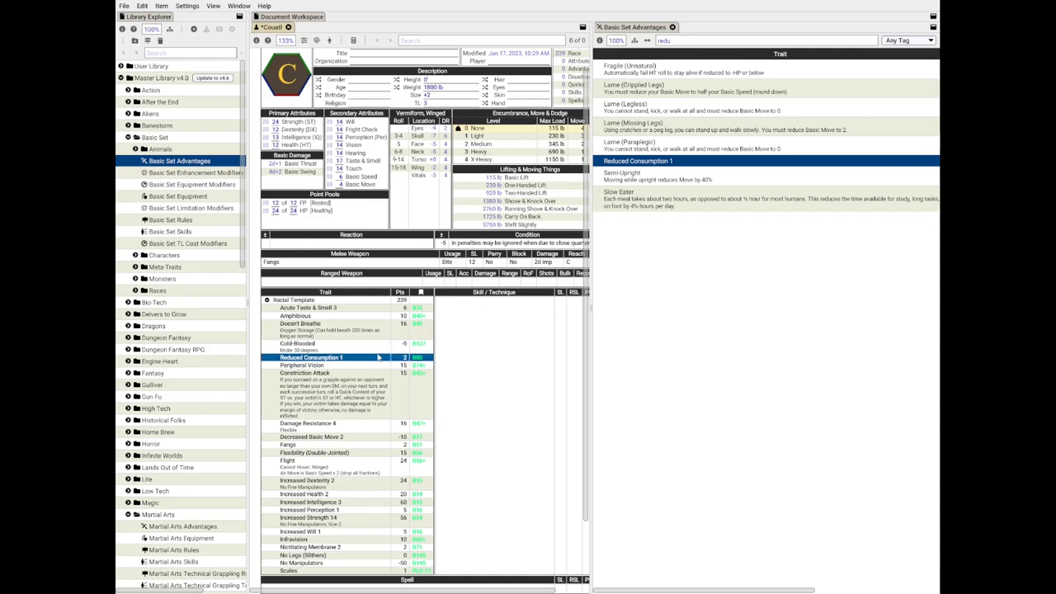
- Raise Reduced Consumption to level 4 in its editor
double_click(330, 356)
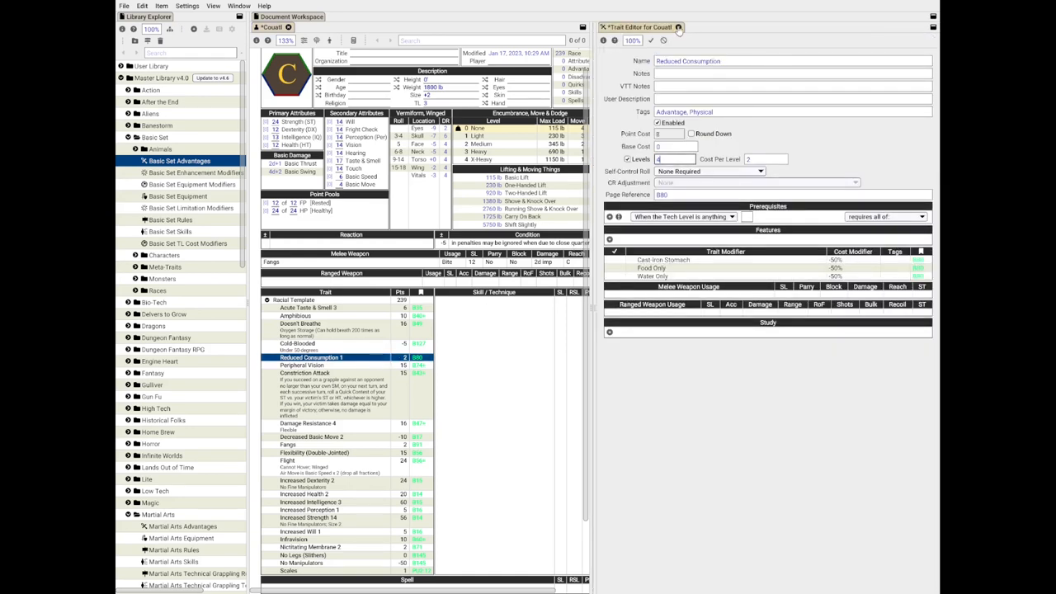
left_click(630, 27)
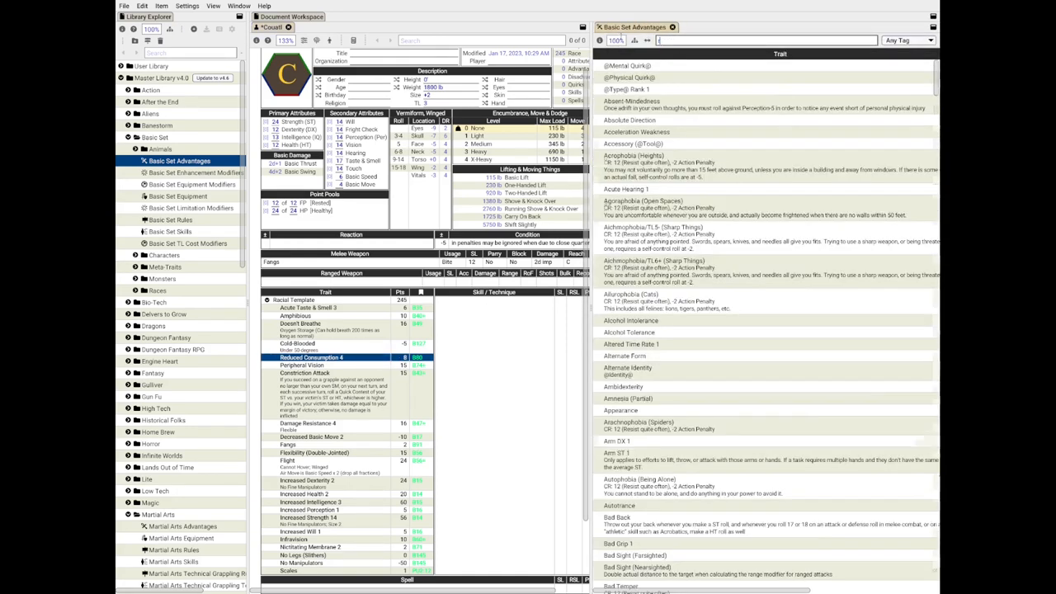
- Add Restricted Diet set to Carnivore, then search the library for Terrain Adaptation
type("rest")
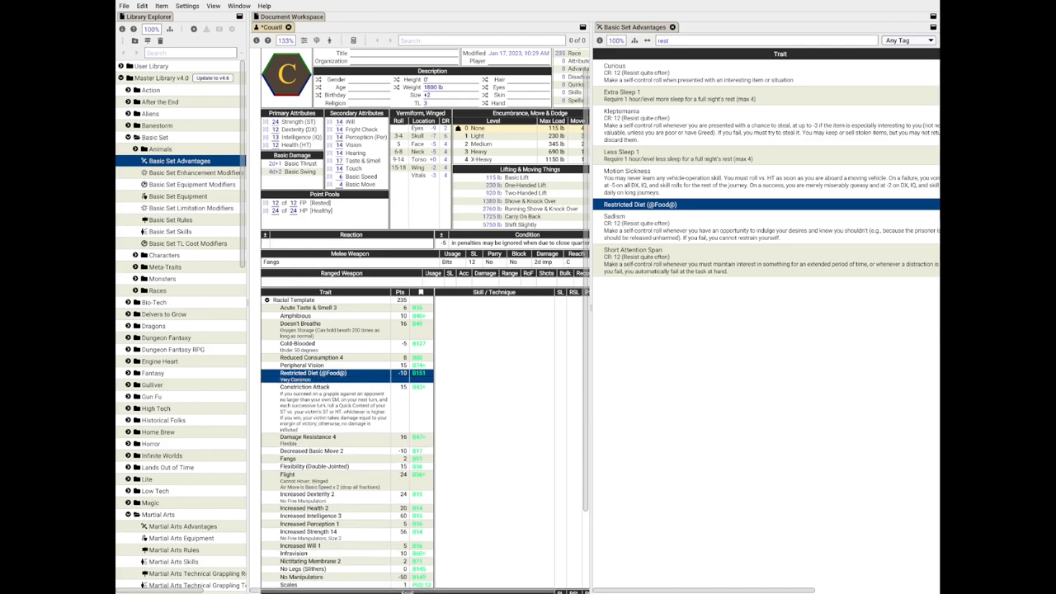
left_click(330, 373)
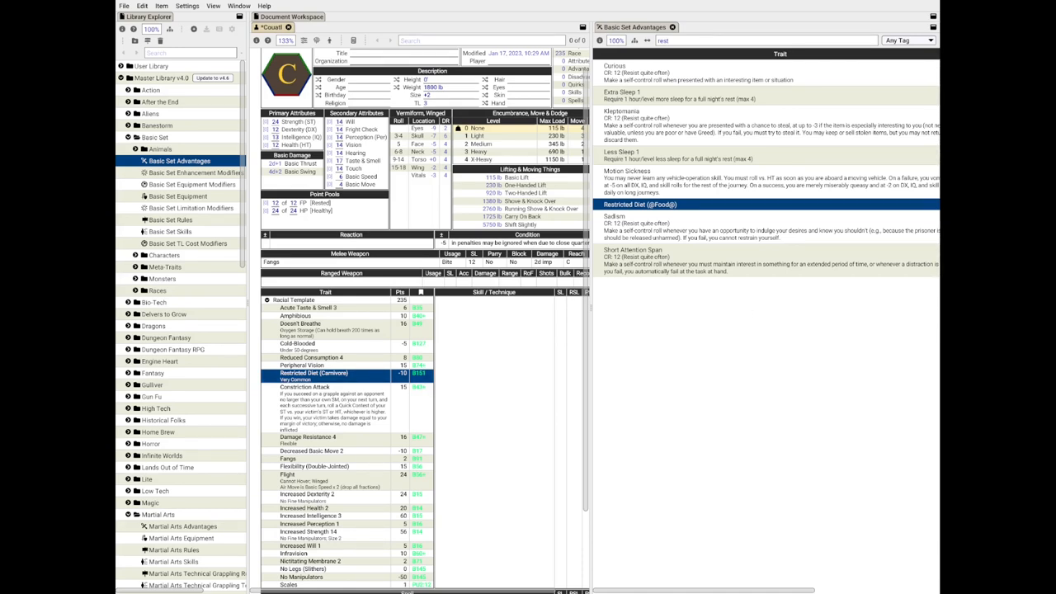
type("ter")
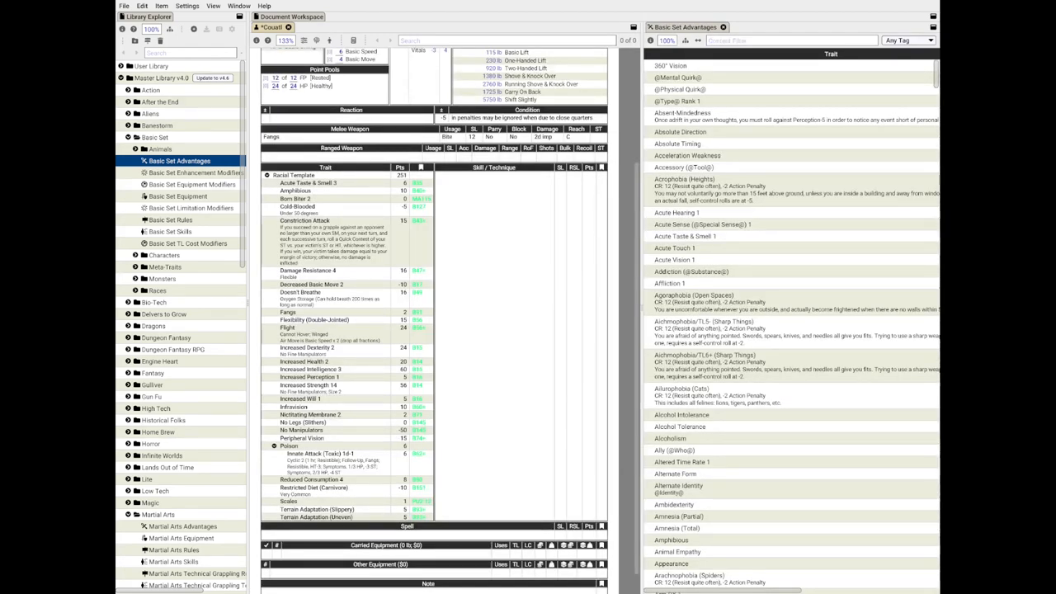
left_click(330, 452)
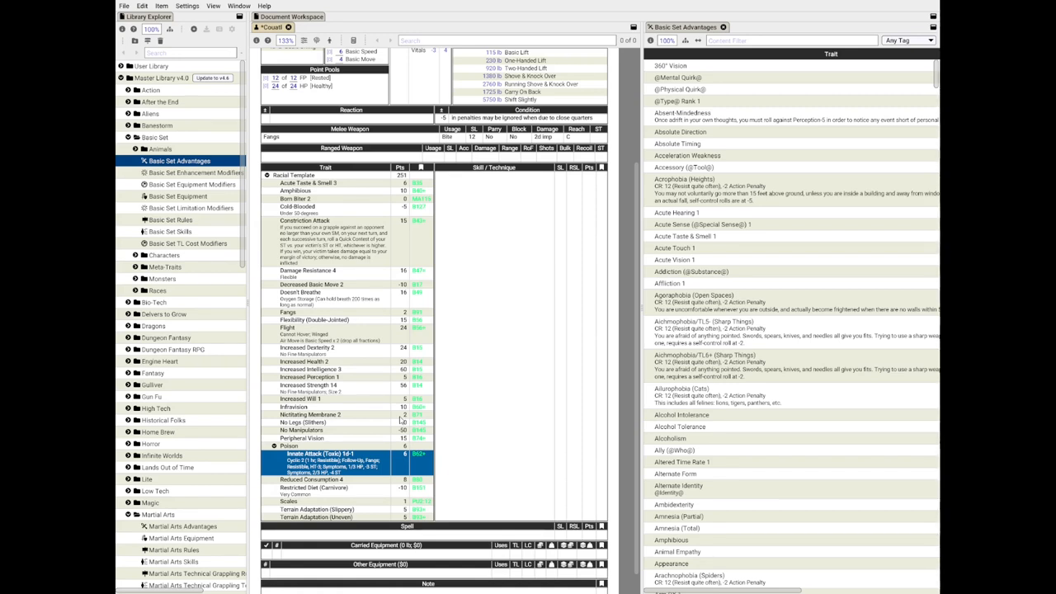
mouse_move(336, 207)
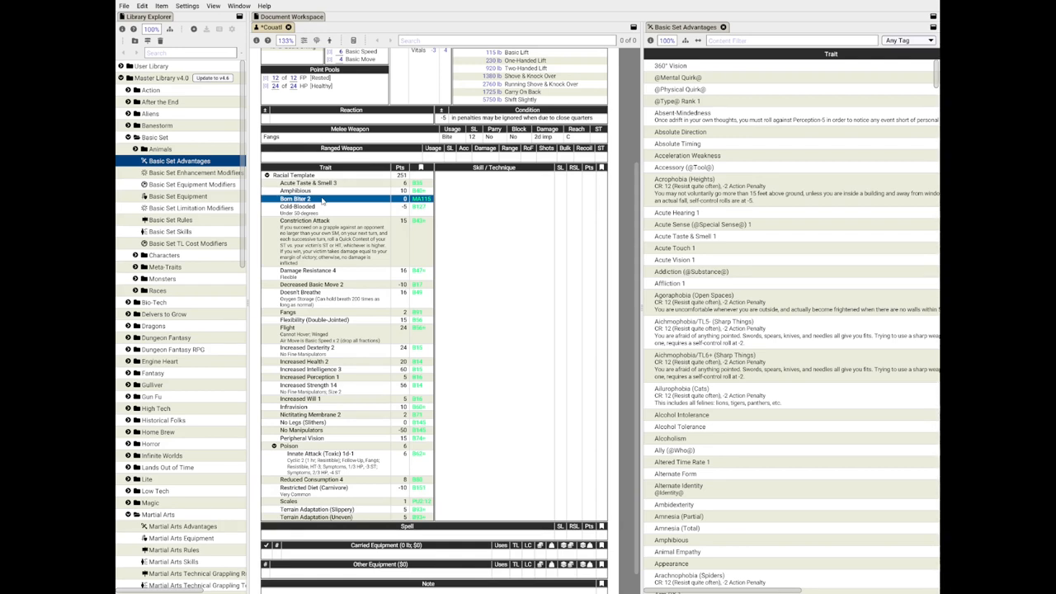
mouse_move(345, 306)
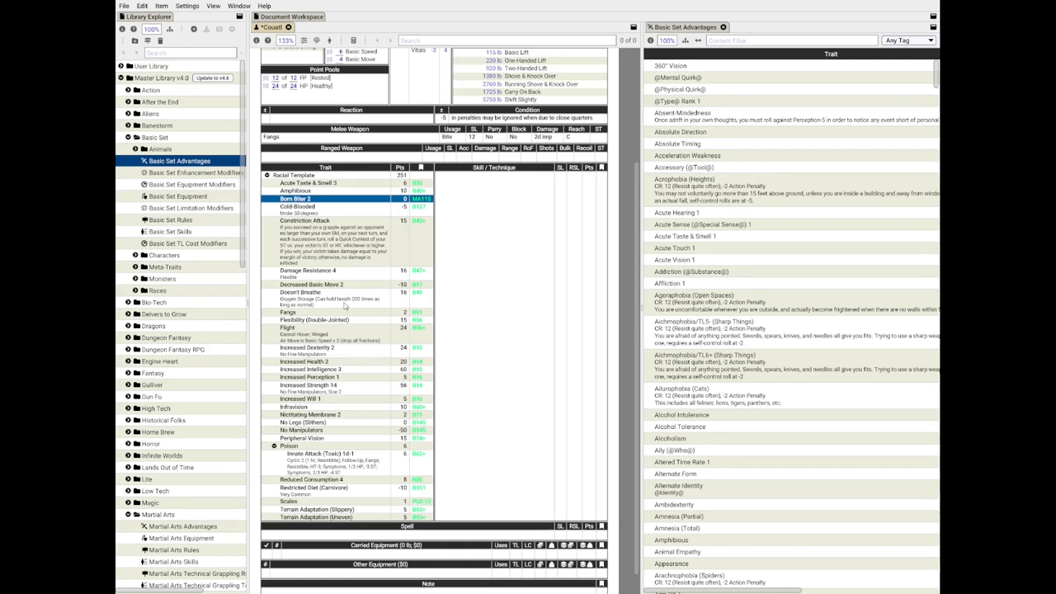
mouse_move(729, 135)
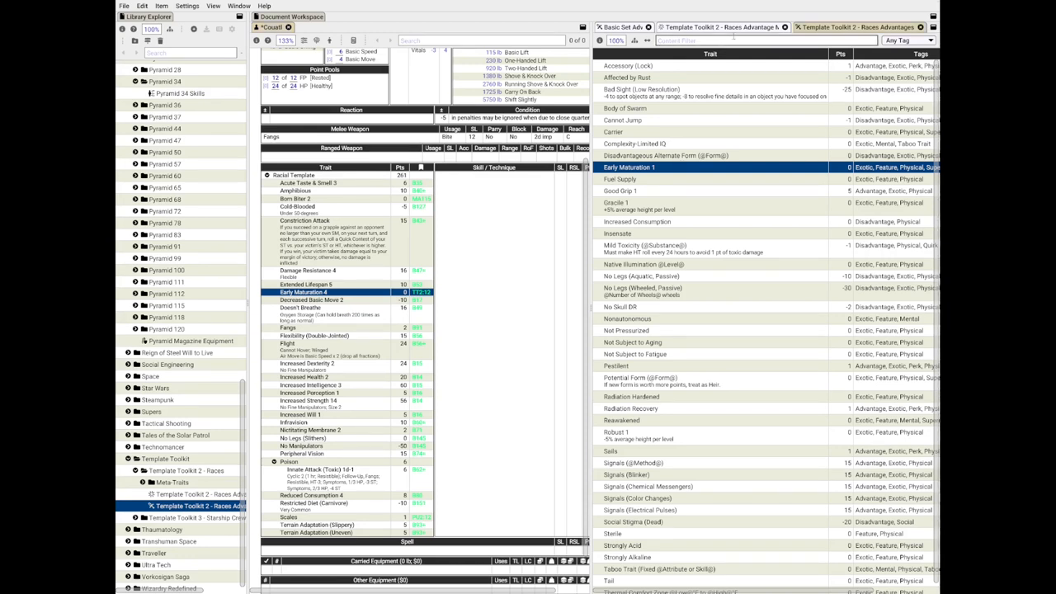
- Search the races toolkit for 'sleep' and add Less Sleep to the template
type("s")
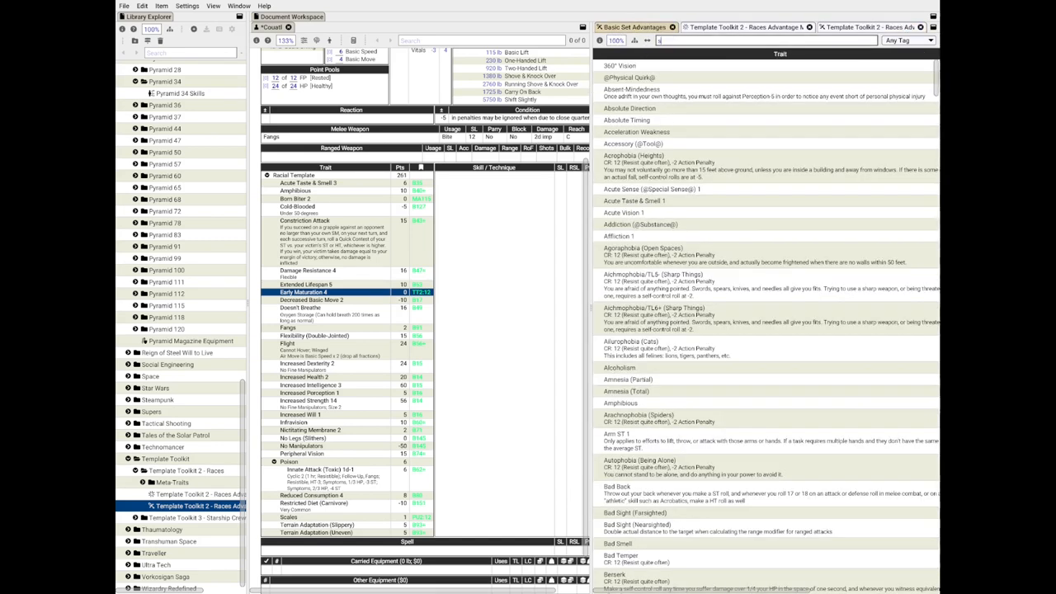
type("sleep")
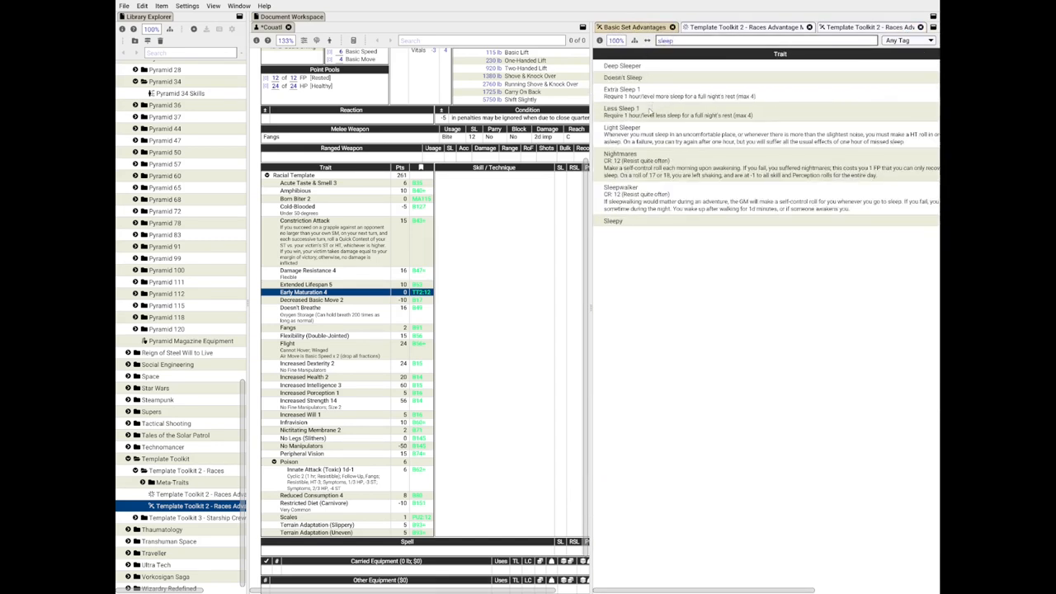
double_click(621, 109)
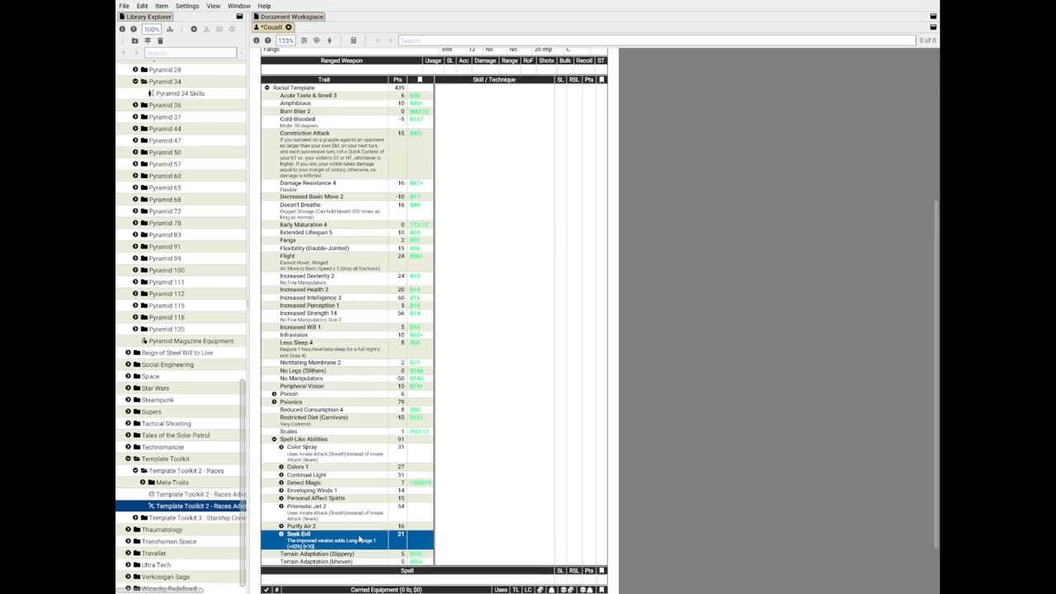
mouse_move(333, 526)
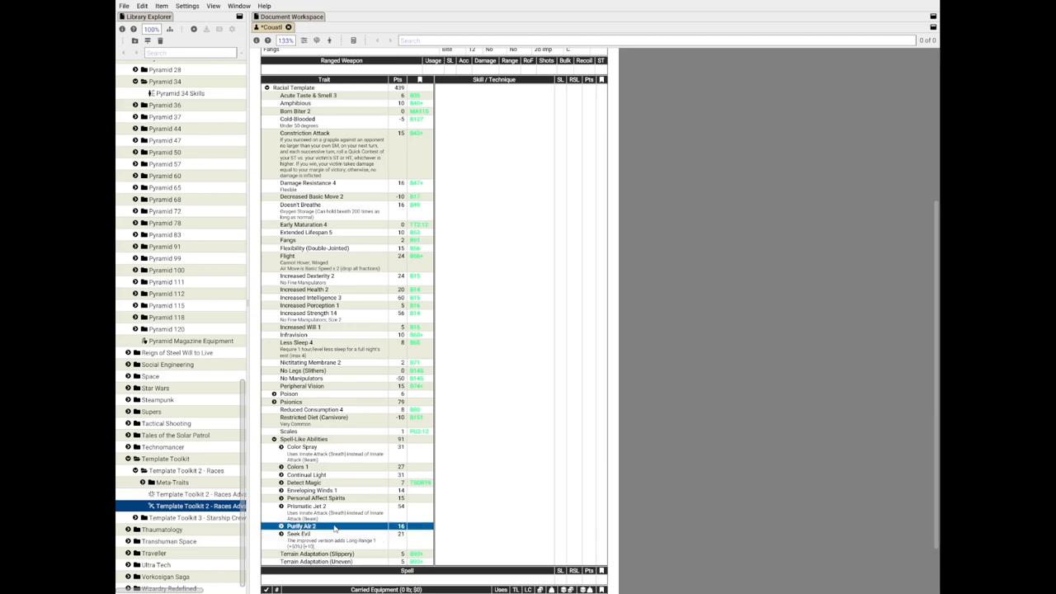
left_click(331, 490)
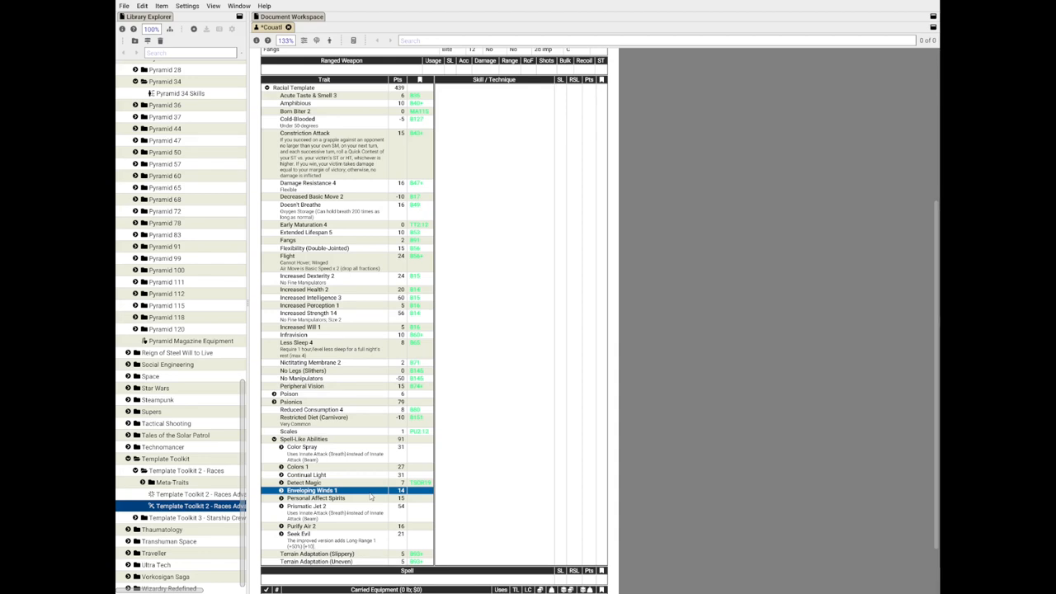
mouse_move(349, 495)
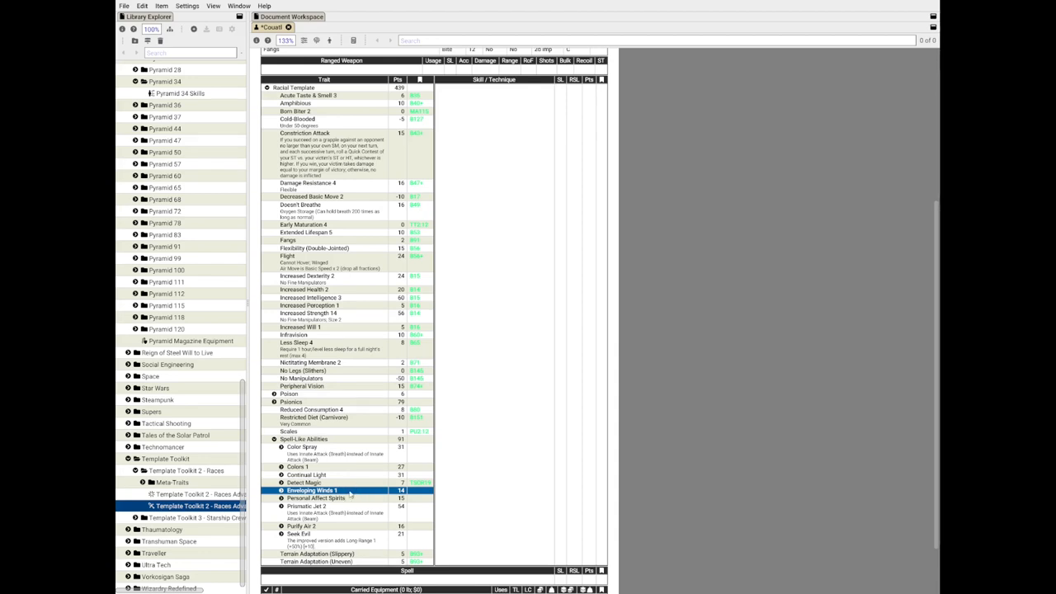
left_click(317, 498)
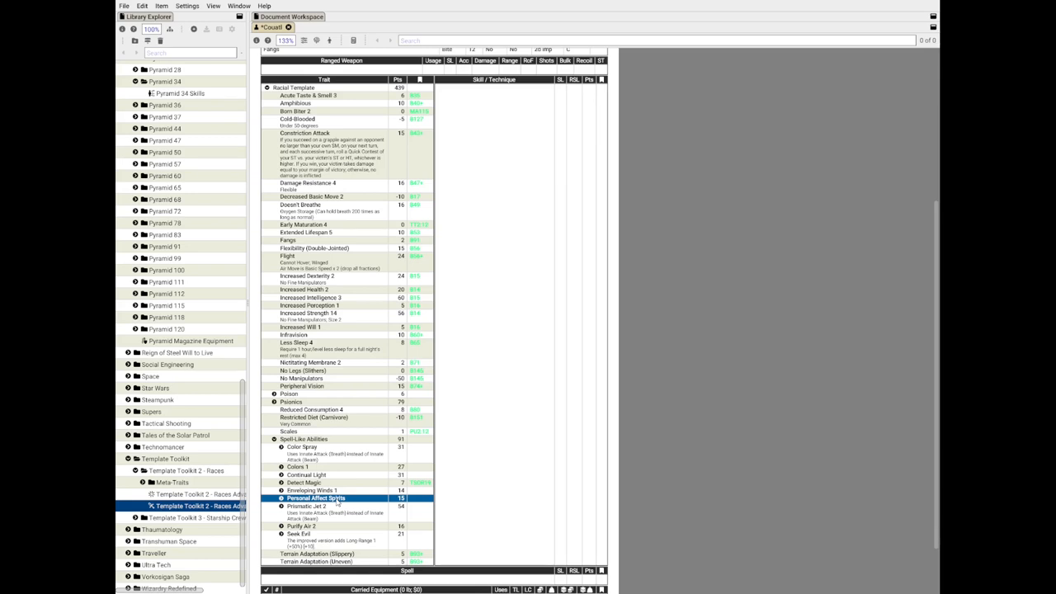
mouse_move(328, 477)
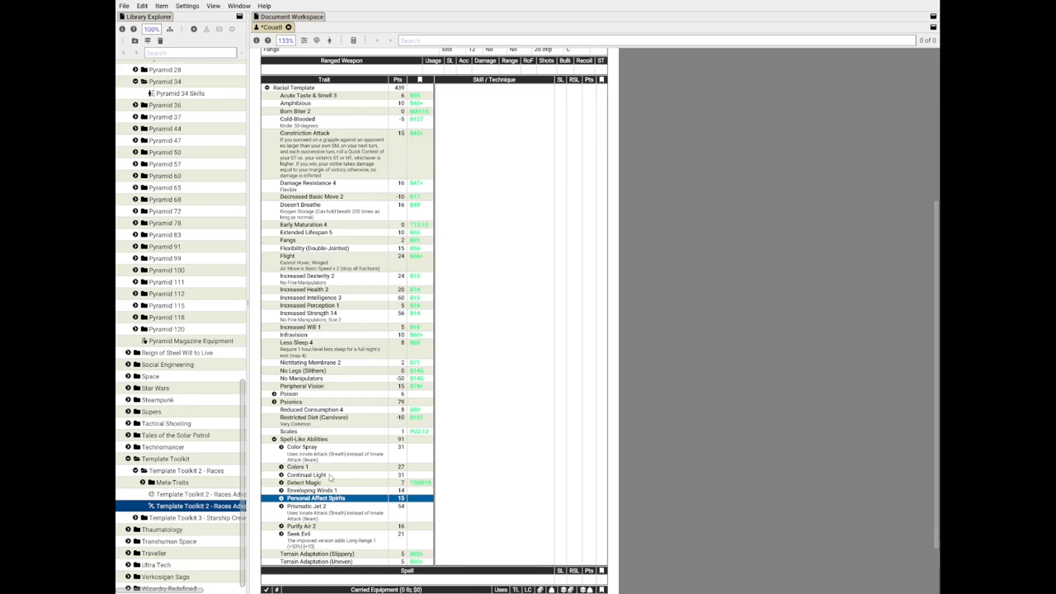
left_click(330, 466)
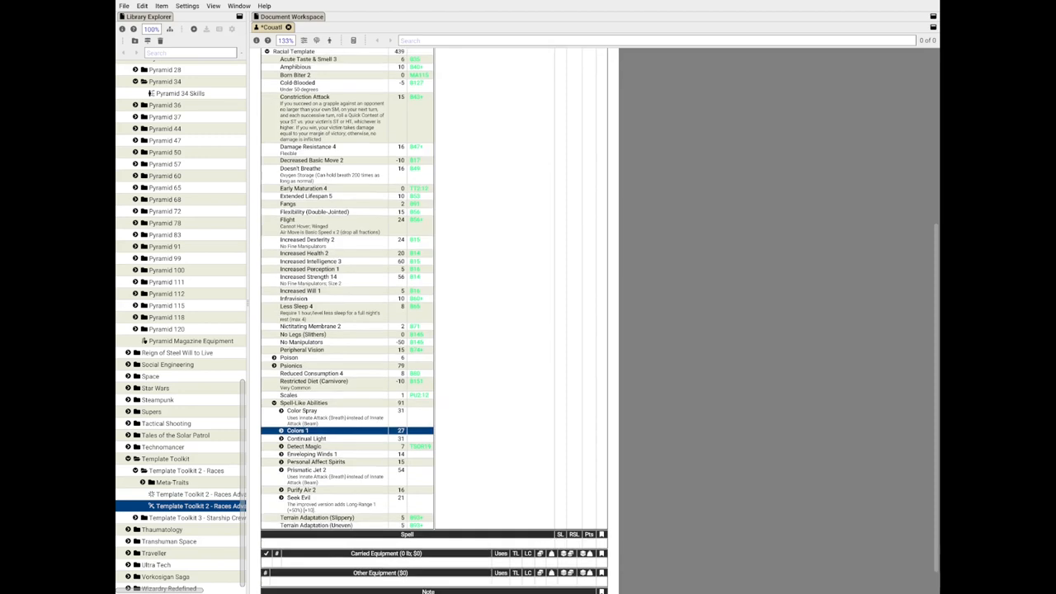
scroll("down", 3)
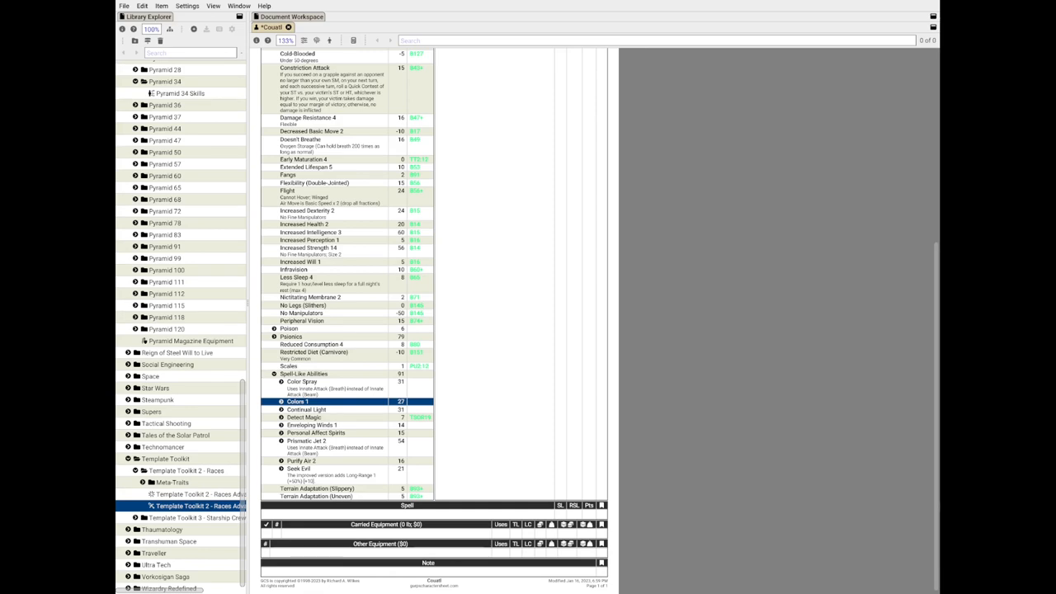
left_click(300, 381)
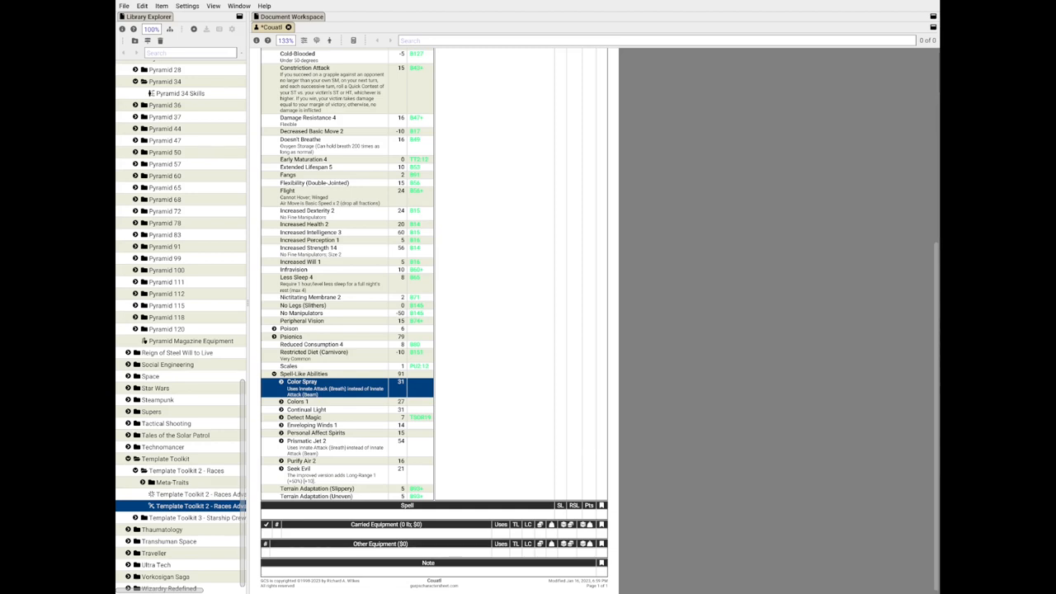
left_click(310, 415)
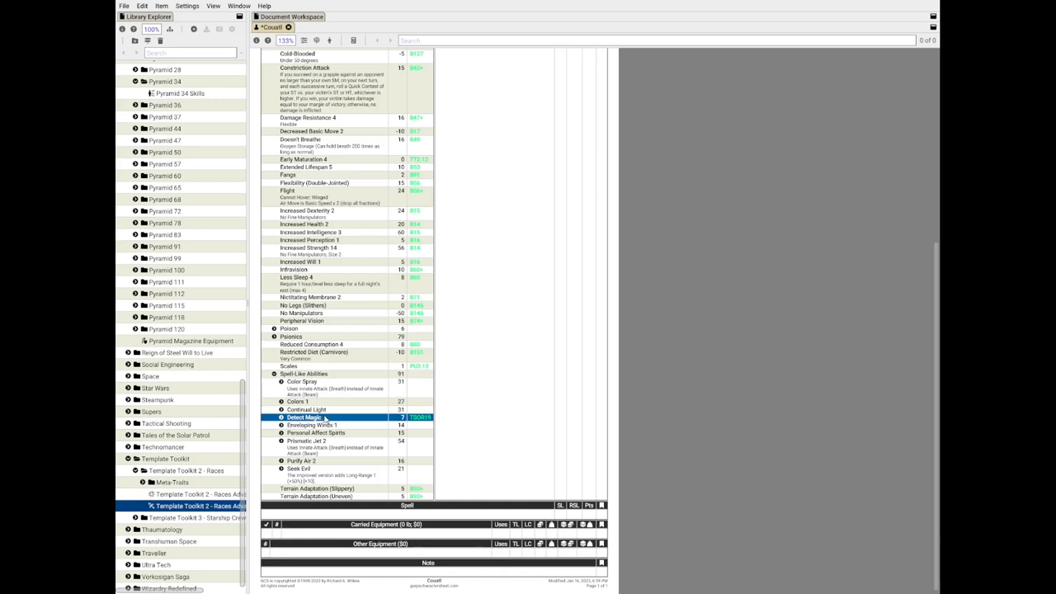
mouse_move(359, 408)
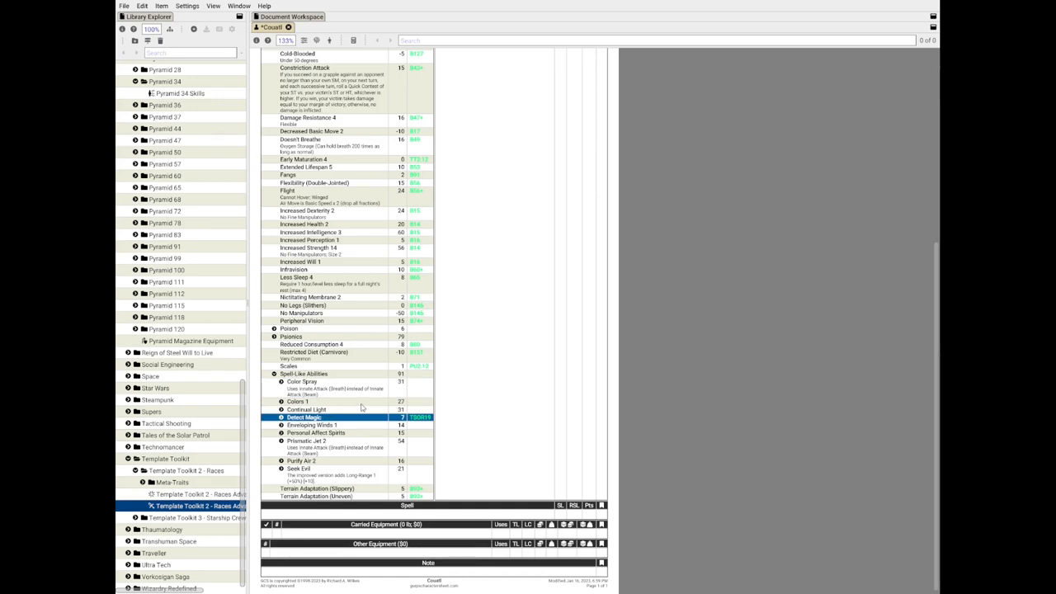
mouse_move(357, 406)
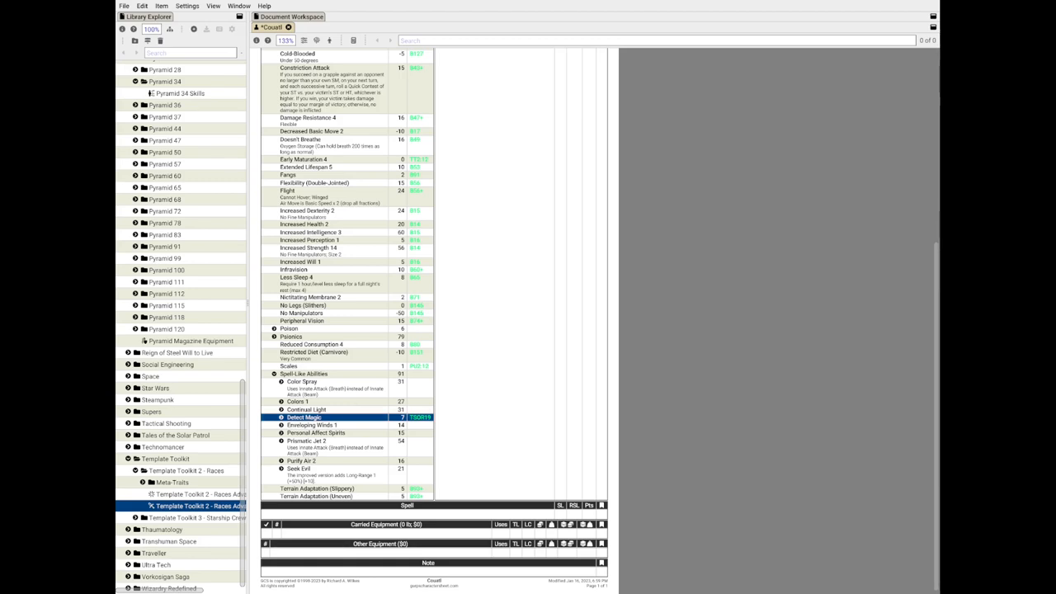
- Expand the Psionics group and review Psi Sense, Mind Shield and Mind Clouding
left_click(274, 336)
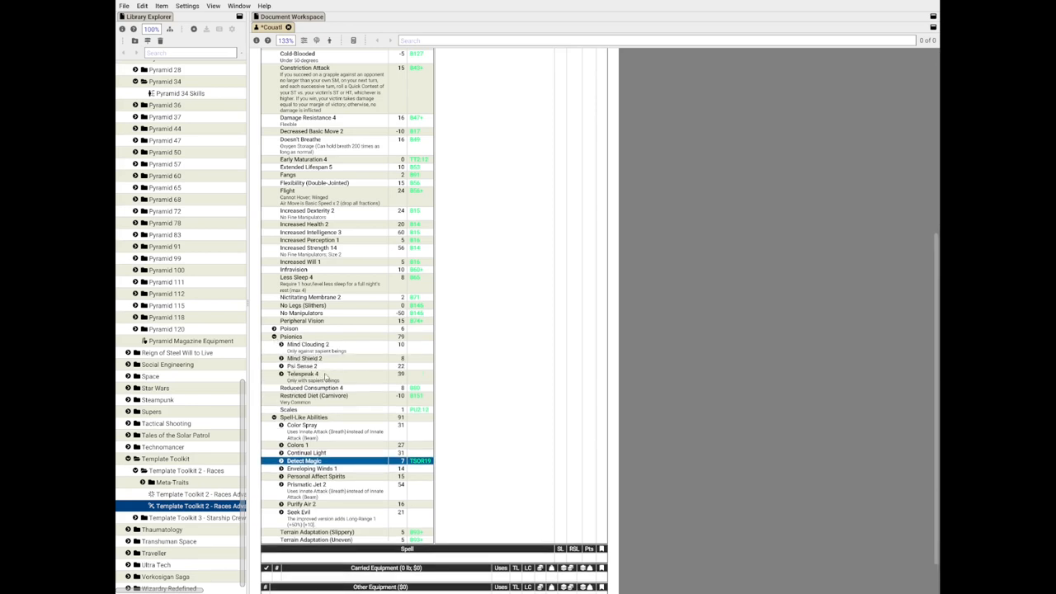
left_click(304, 366)
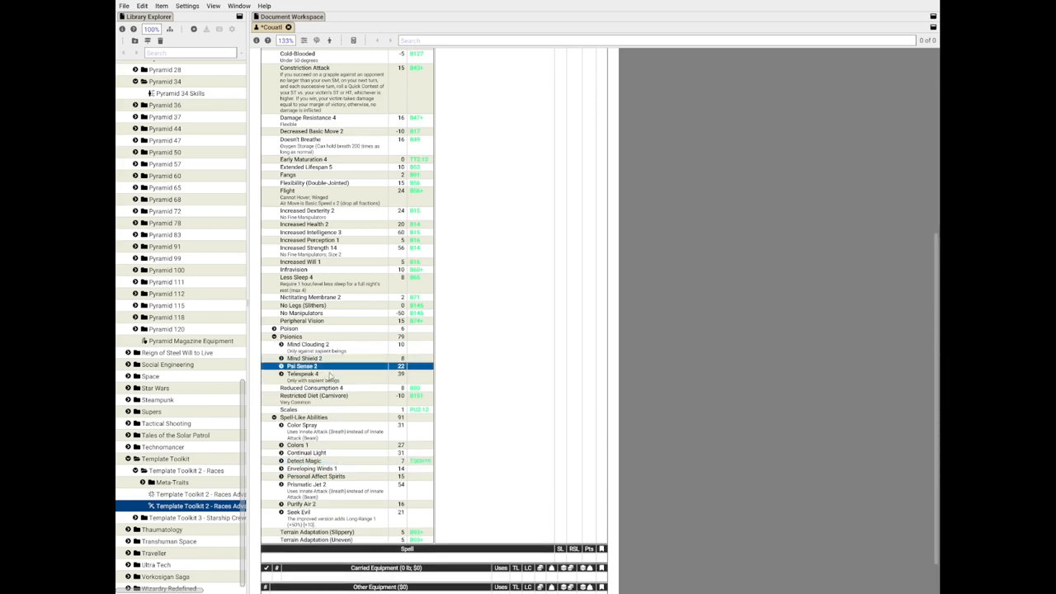
left_click(330, 375)
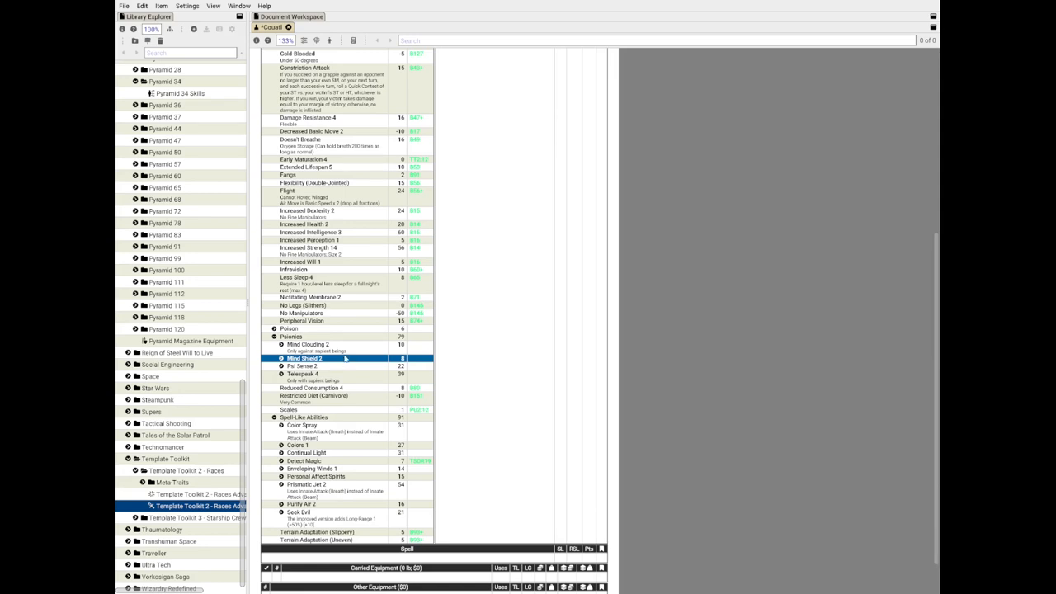
left_click(330, 345)
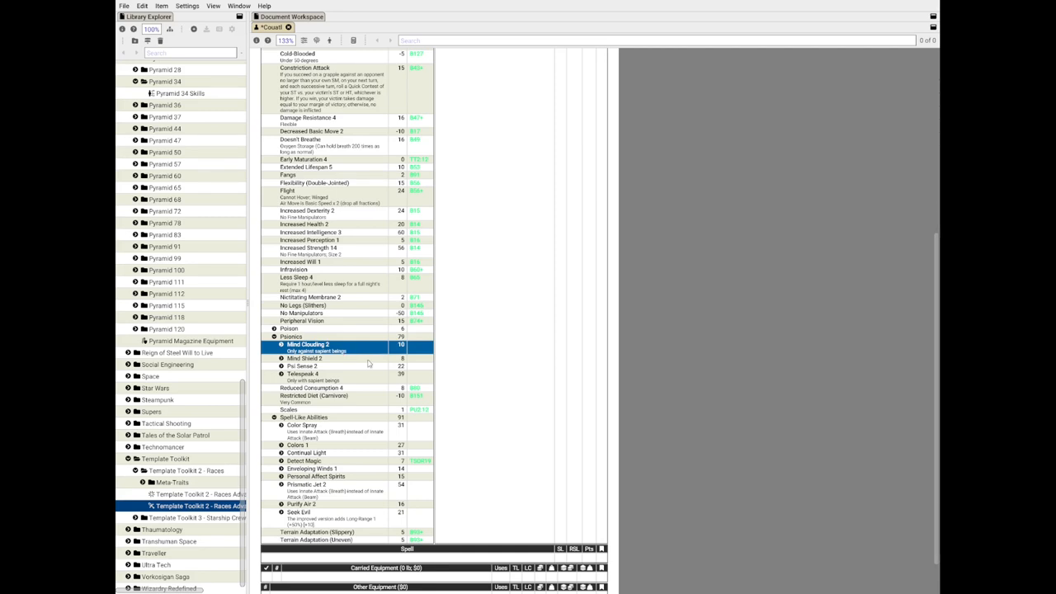
mouse_move(370, 365)
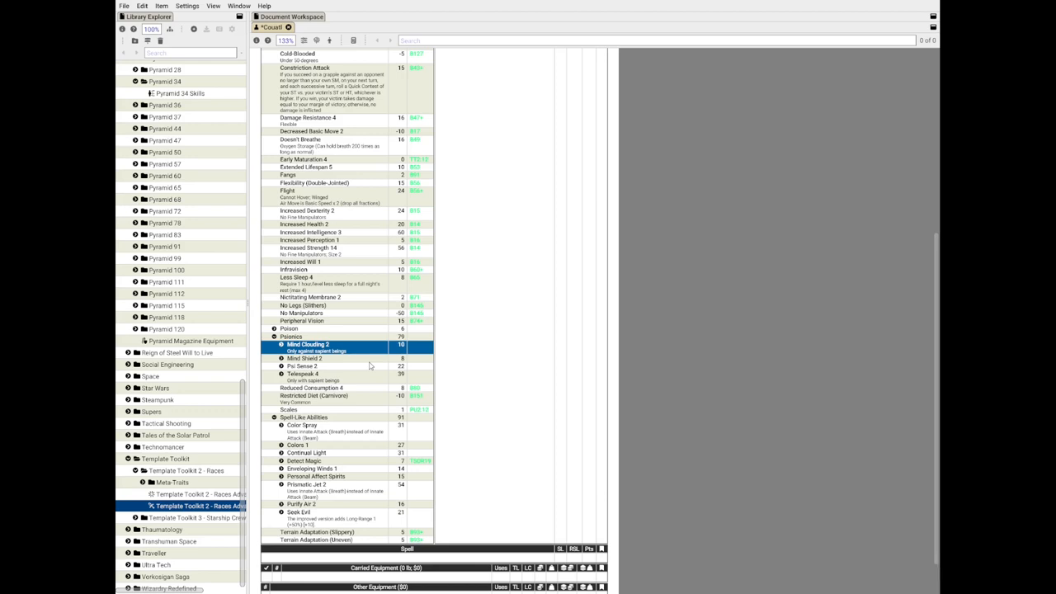
mouse_move(346, 406)
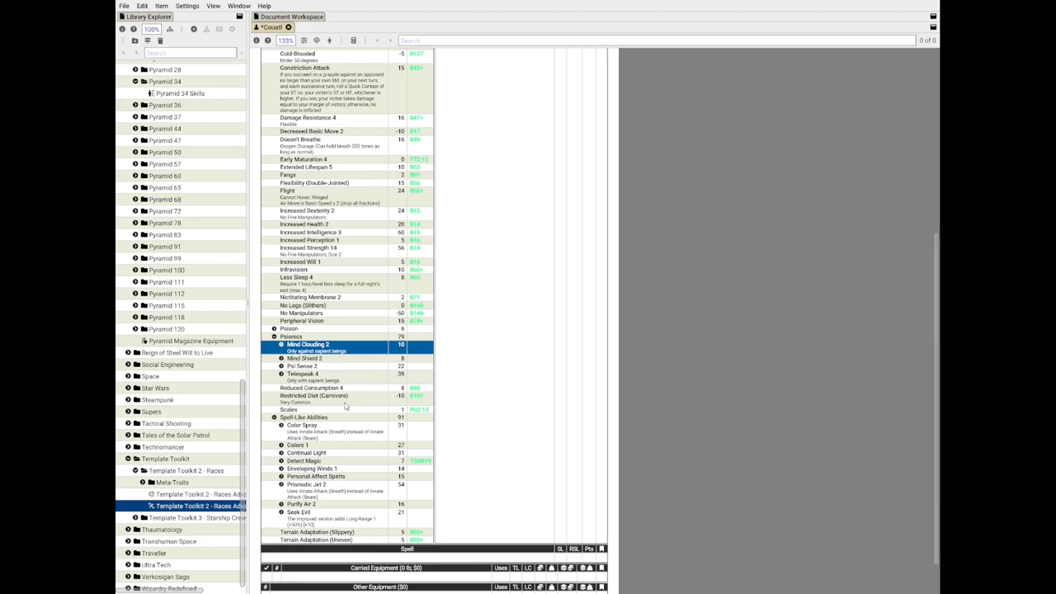
mouse_move(356, 348)
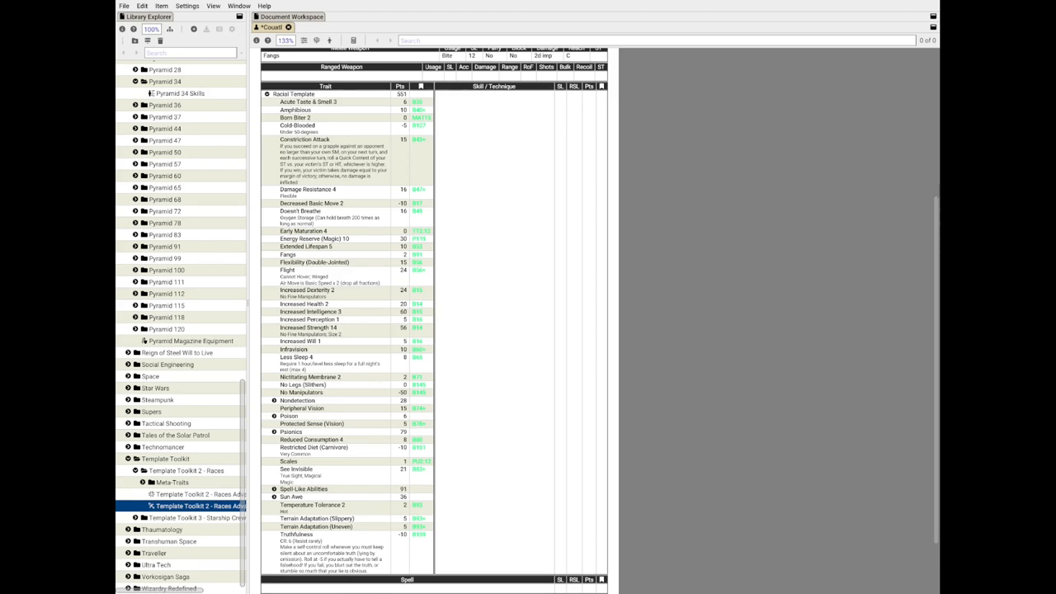
- Review the Protected Sense (Vision) and Temperature Tolerance 2 traits in the template
left_click(311, 422)
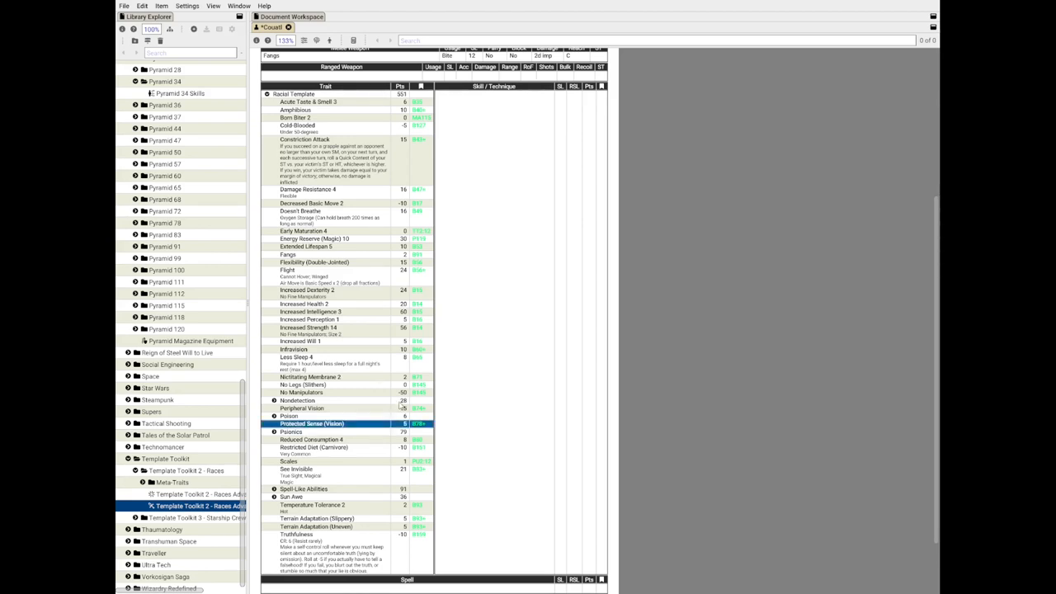
left_click(313, 505)
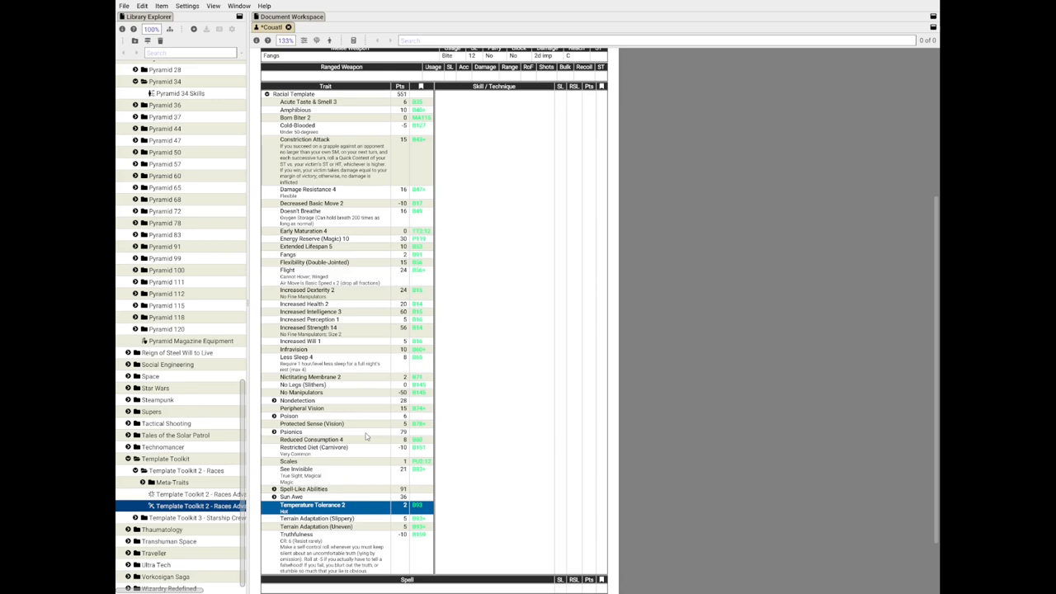
mouse_move(358, 422)
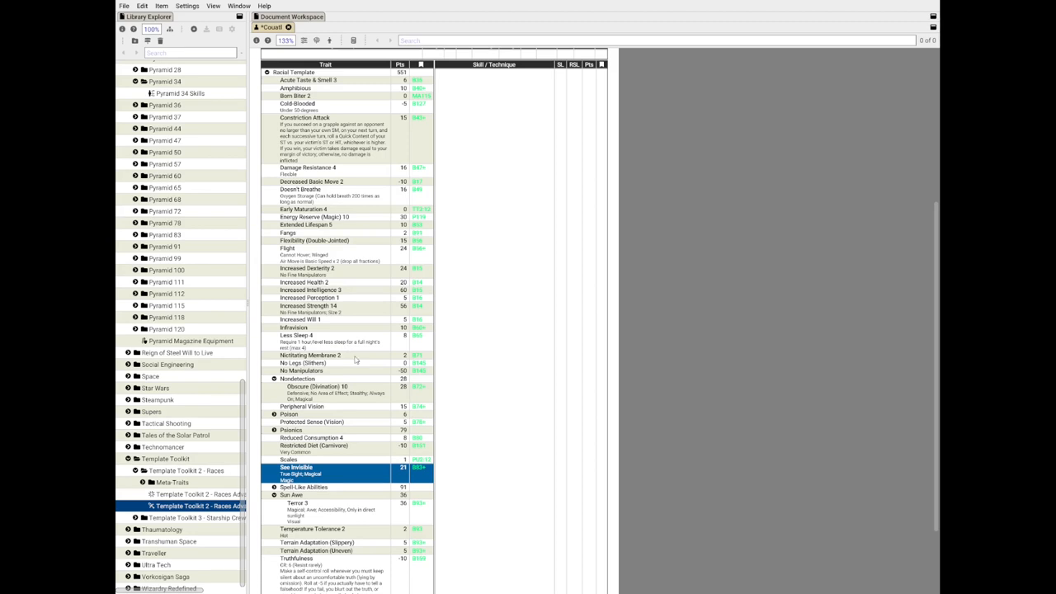
mouse_move(358, 376)
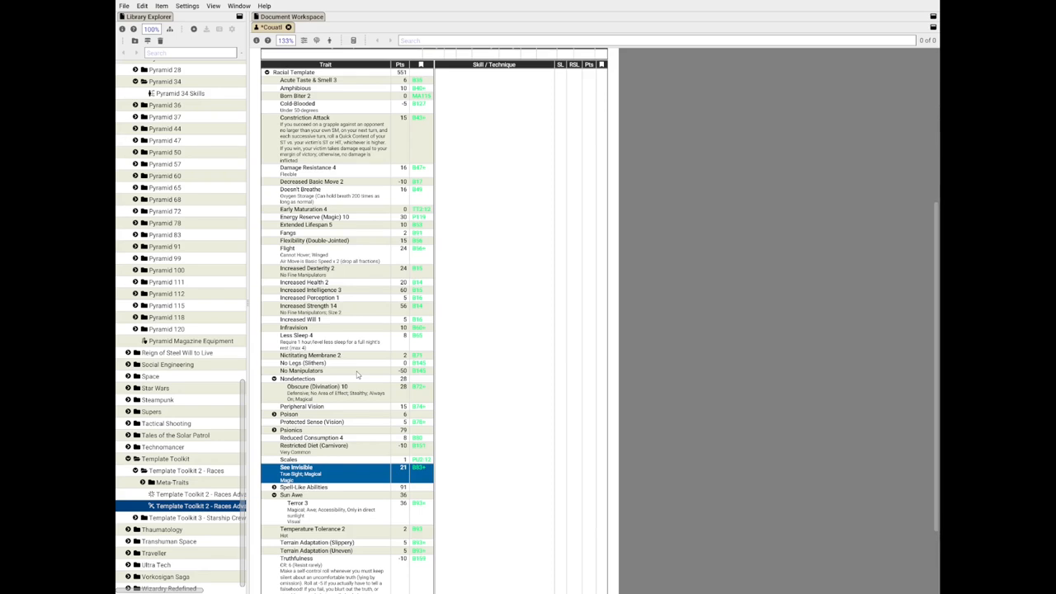
mouse_move(310, 452)
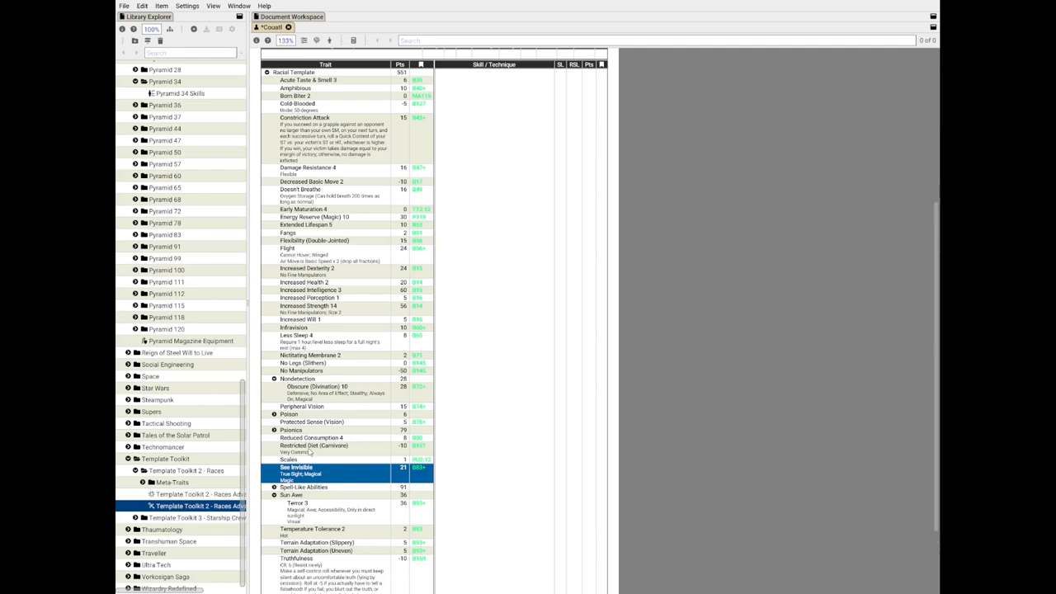
mouse_move(347, 421)
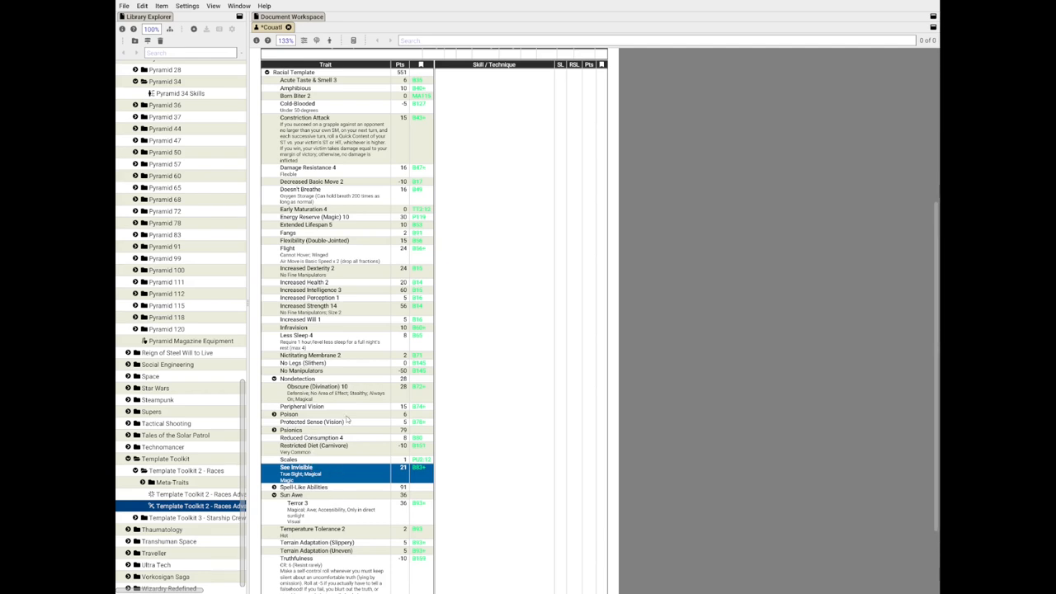
mouse_move(382, 422)
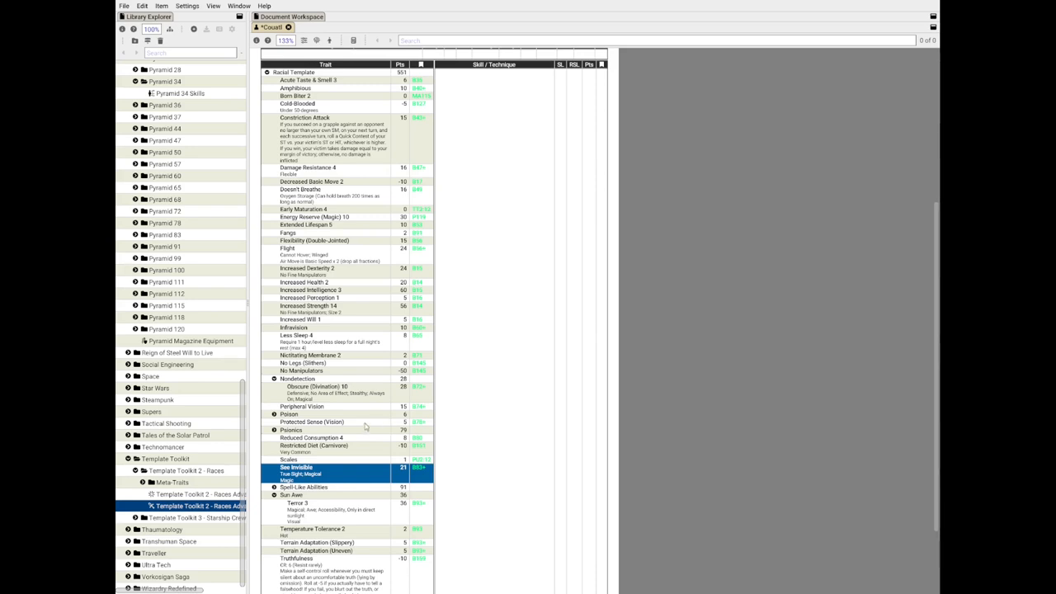
mouse_move(360, 449)
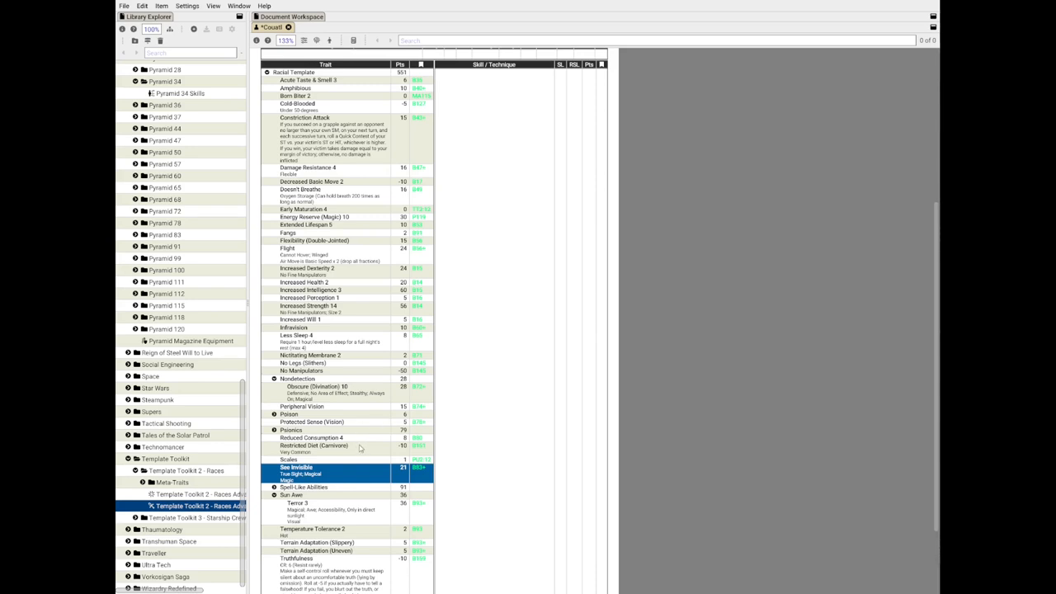
mouse_move(349, 401)
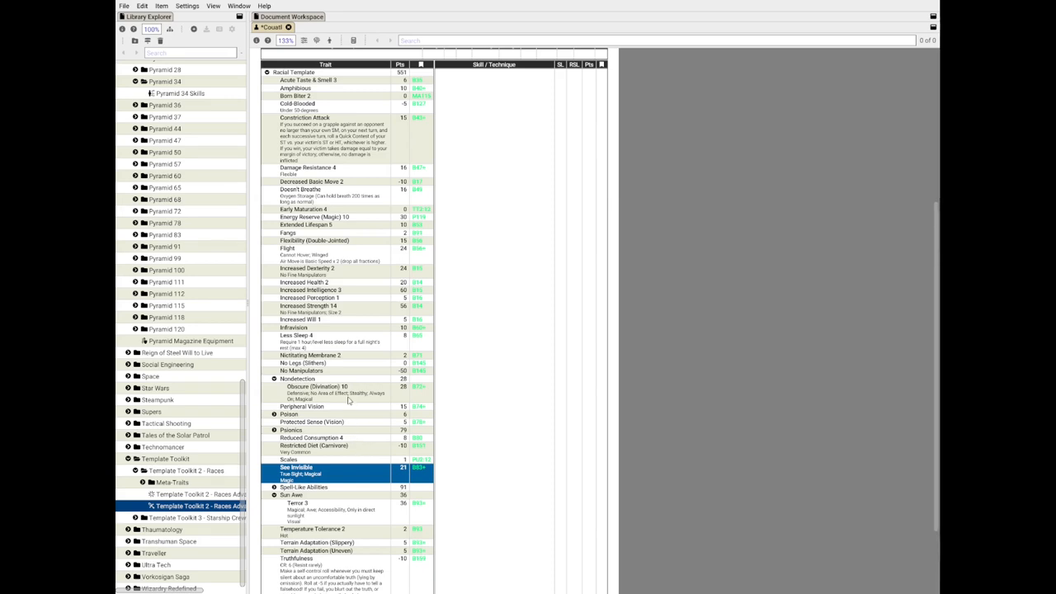
mouse_move(348, 401)
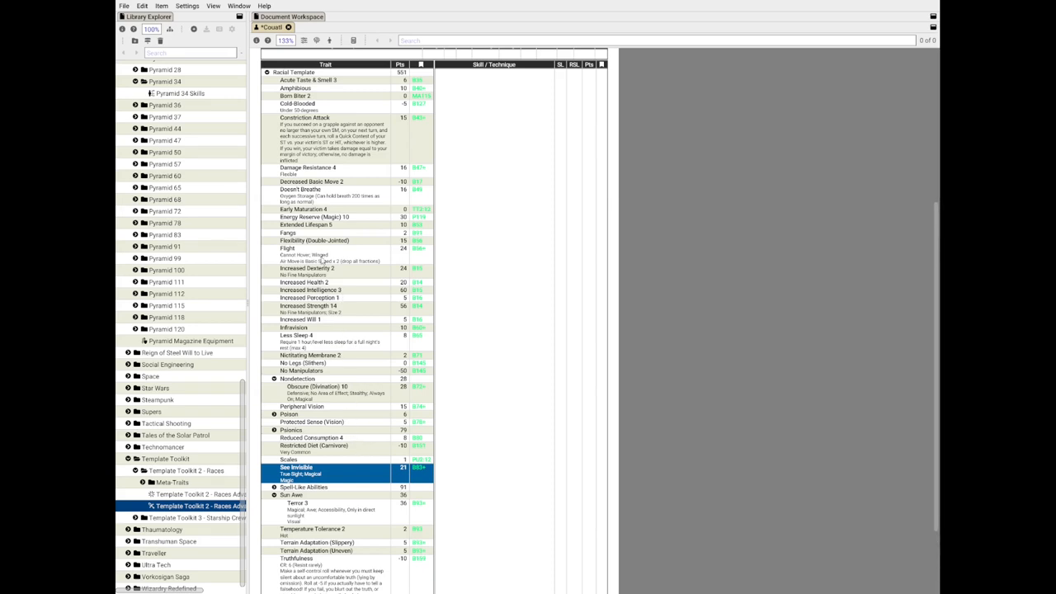
left_click(330, 217)
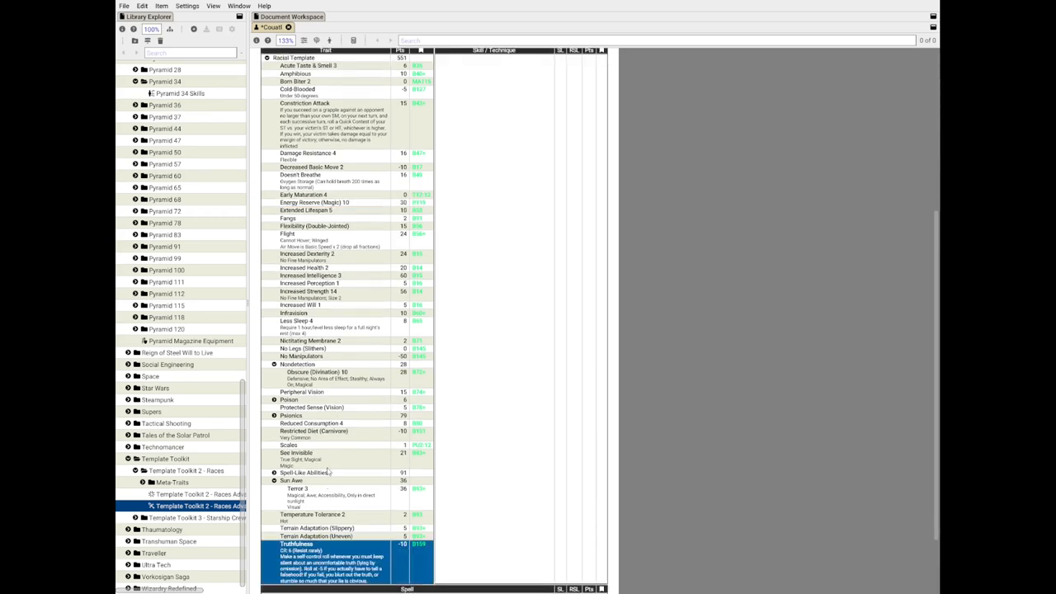
mouse_move(330, 460)
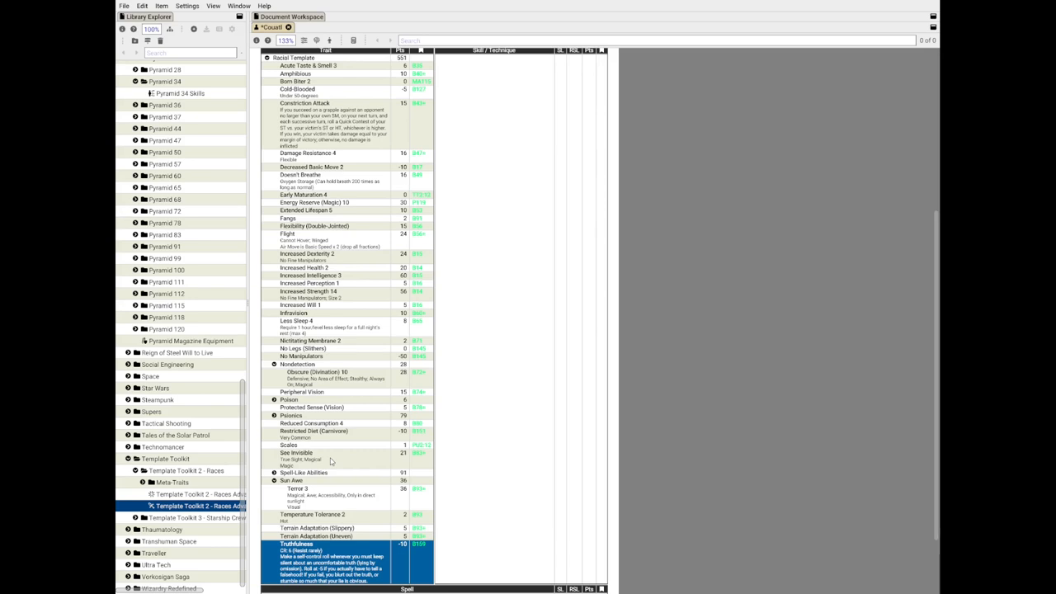